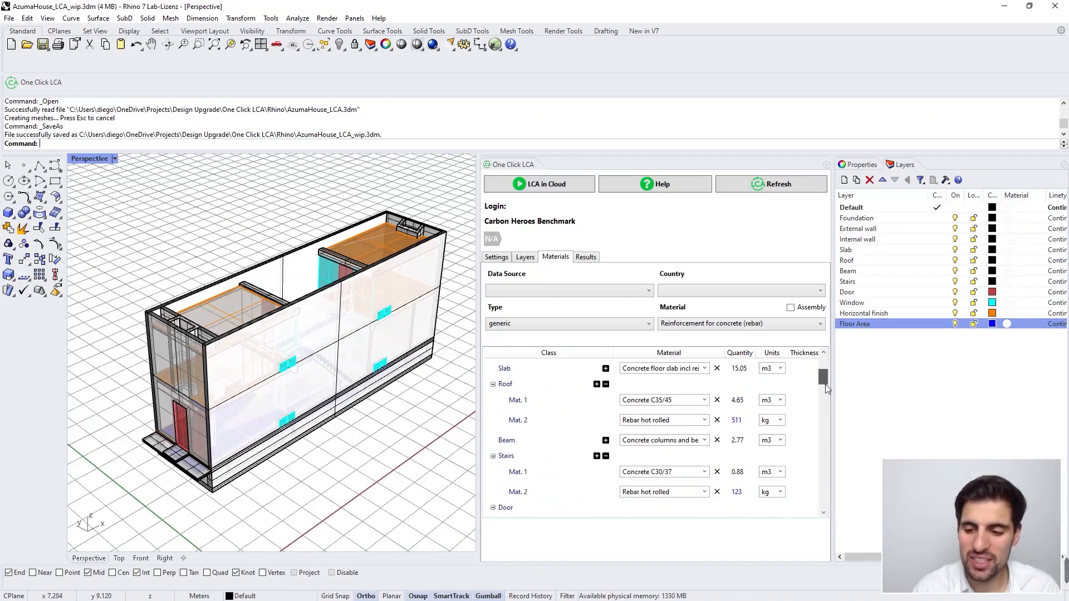
Send the model's material data to One Click LCA and pick Building Project One
{"action": "scroll", "scroll_direction": "down", "scroll_amount": 3}
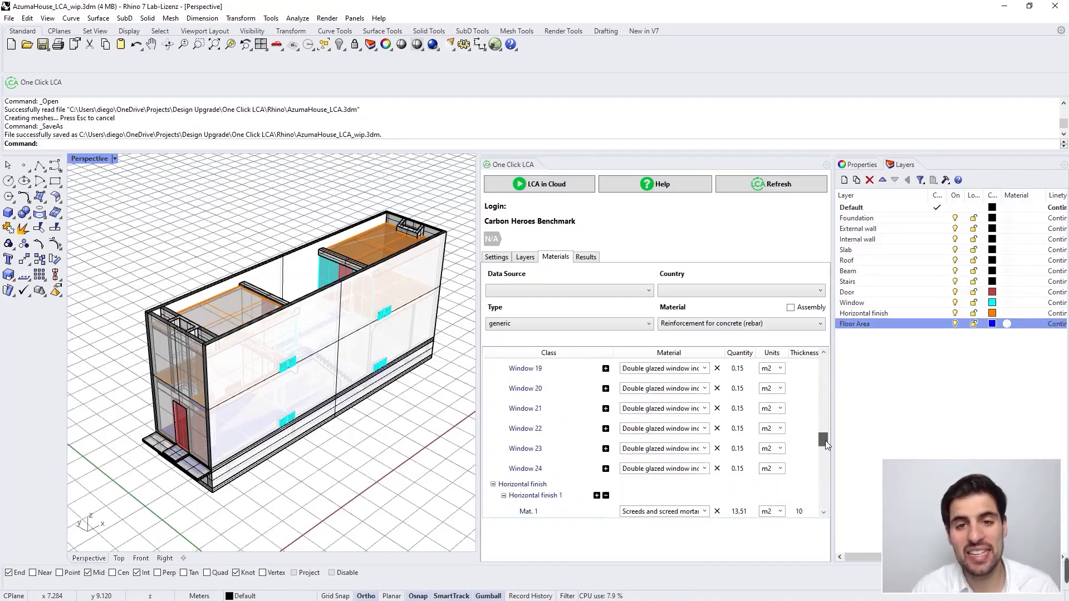
{"action": "scroll", "scroll_direction": "up", "scroll_amount": 3}
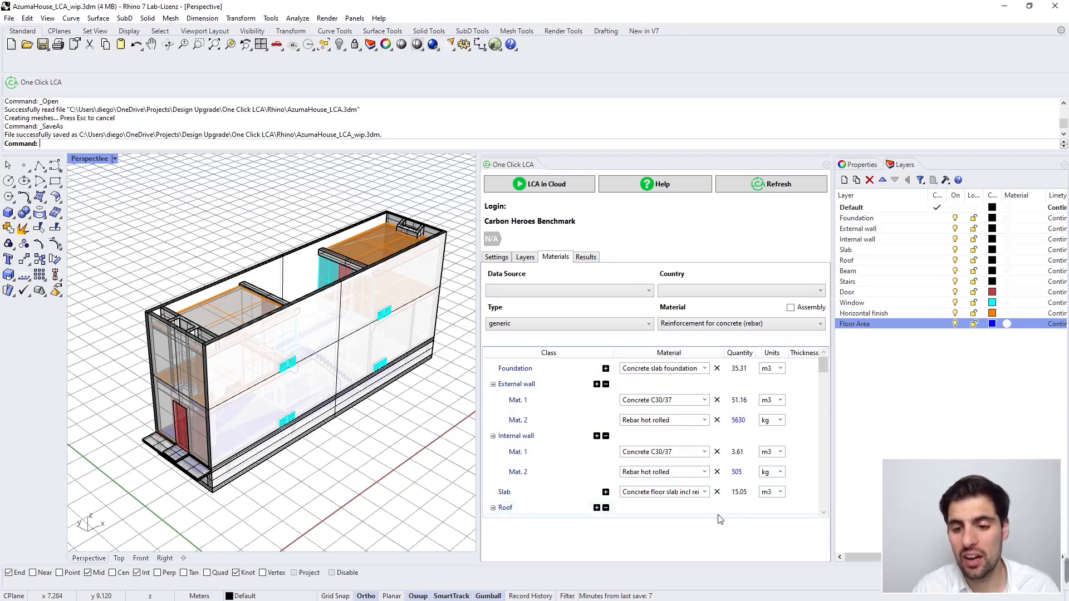
{"action": "mouse_move", "coordinate": [583, 268]}
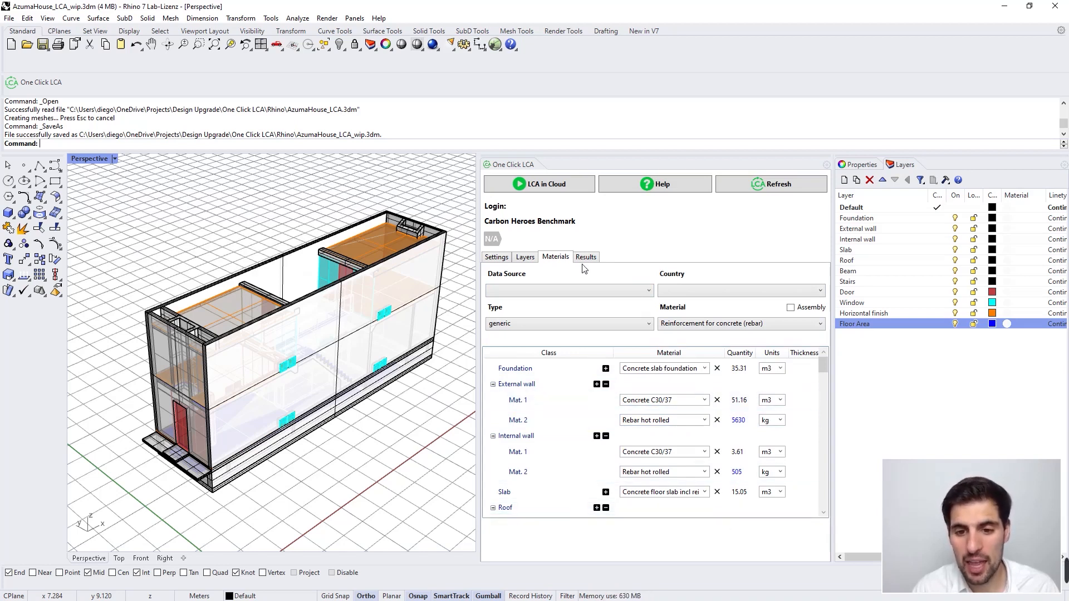
{"action": "mouse_move", "coordinate": [555, 258]}
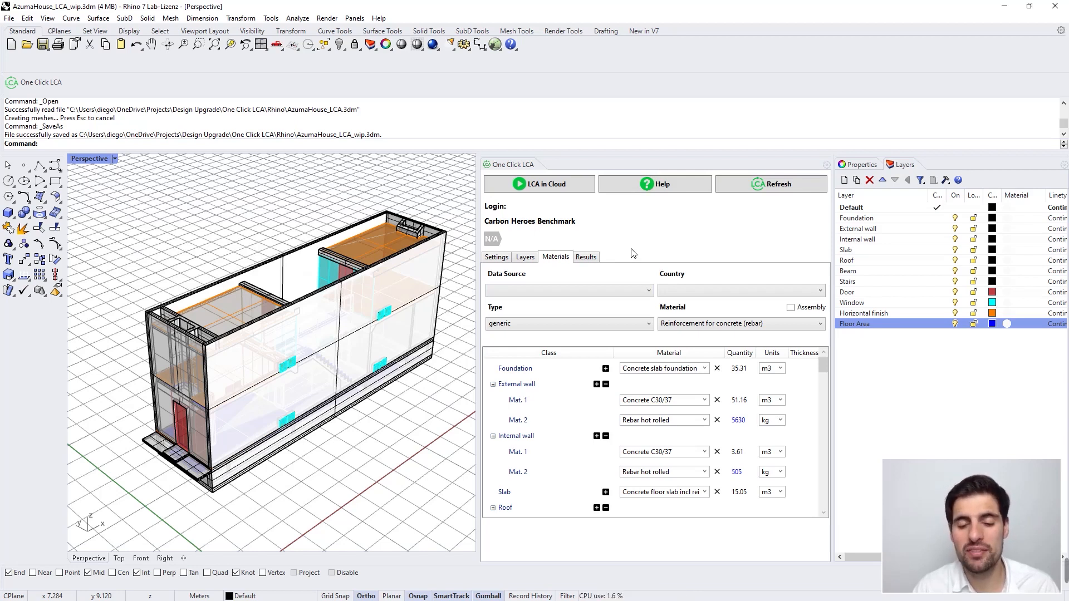
{"action": "mouse_move", "coordinate": [589, 198]}
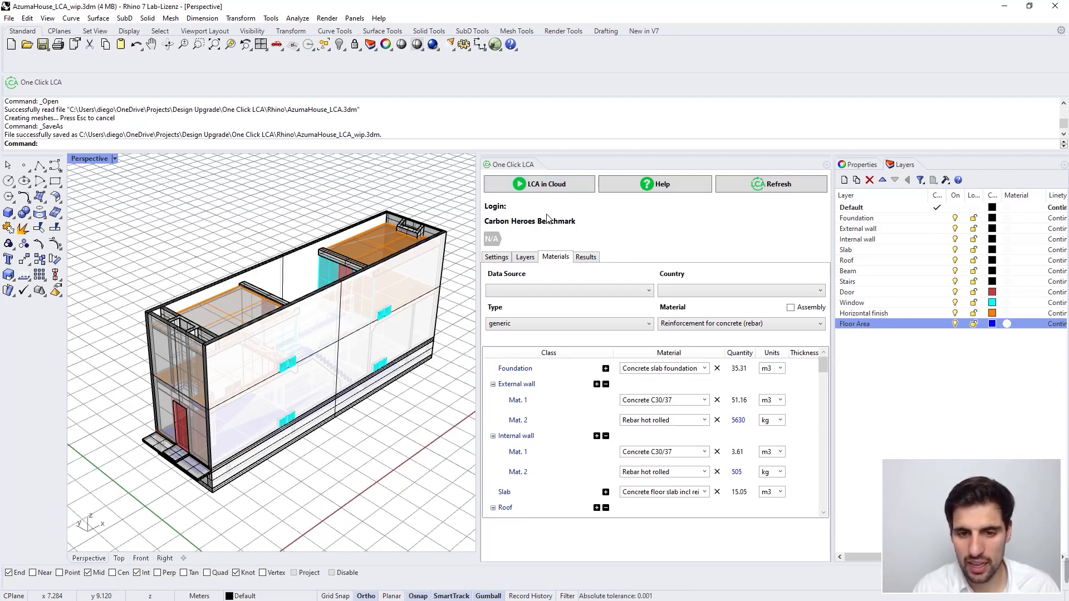
{"action": "mouse_move", "coordinate": [557, 200]}
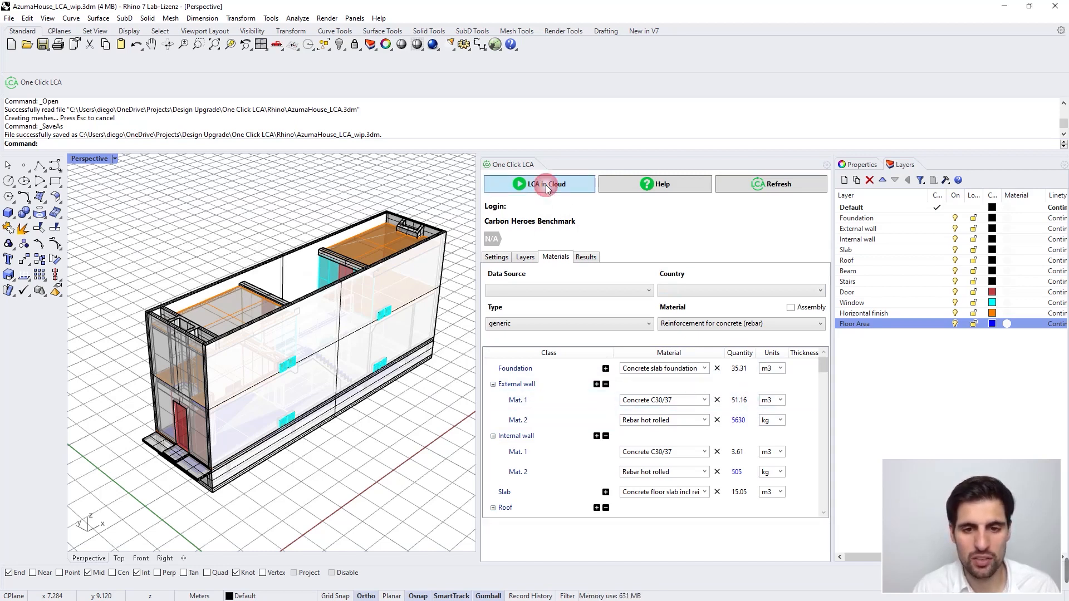
{"action": "left_click", "coordinate": [538, 183]}
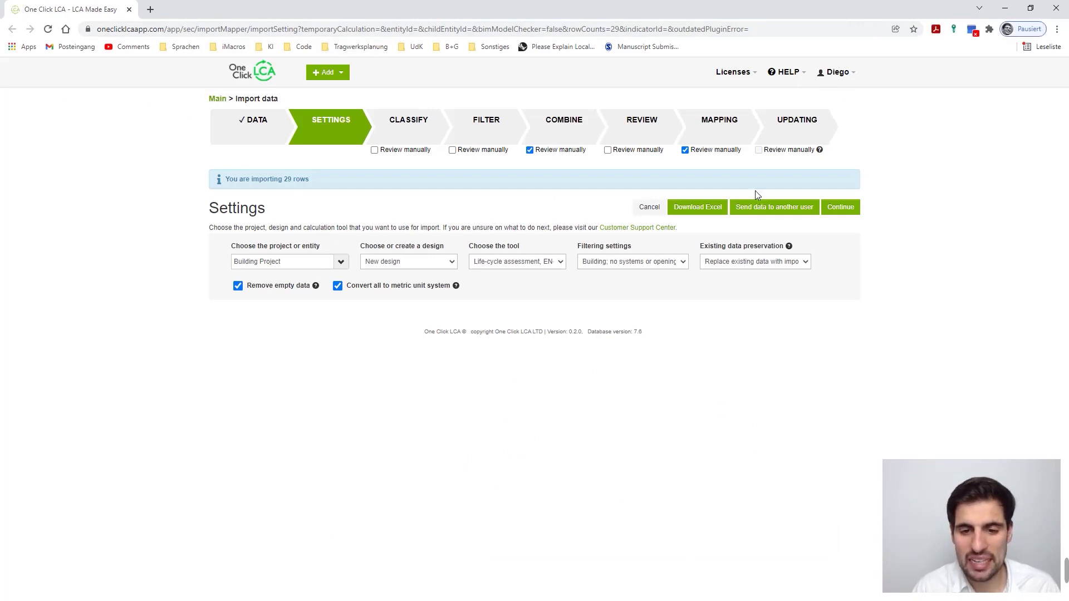
{"action": "mouse_move", "coordinate": [346, 274]}
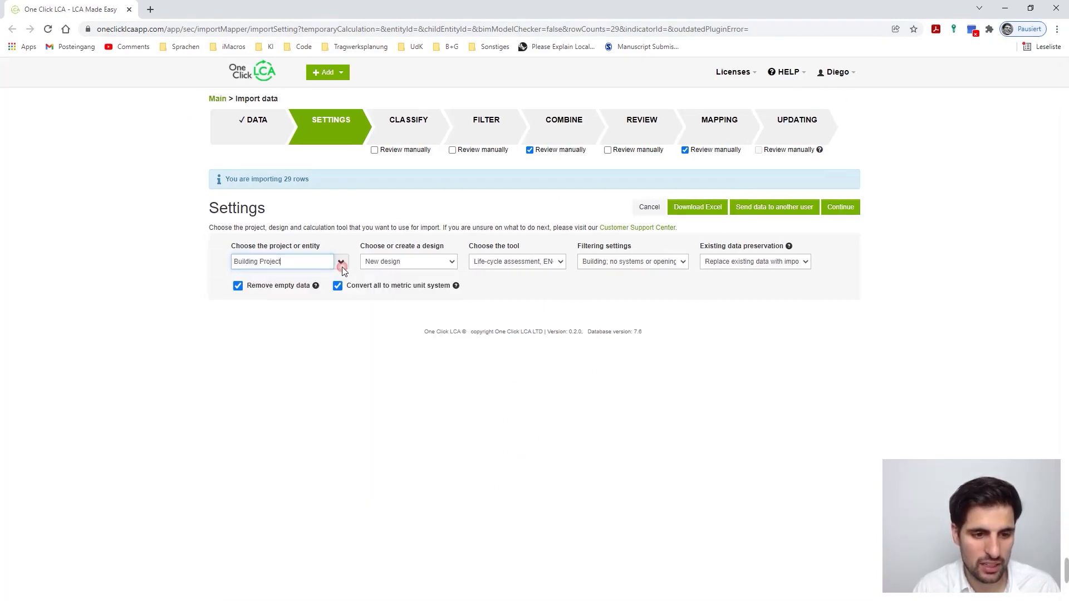
{"action": "left_click", "coordinate": [341, 265]}
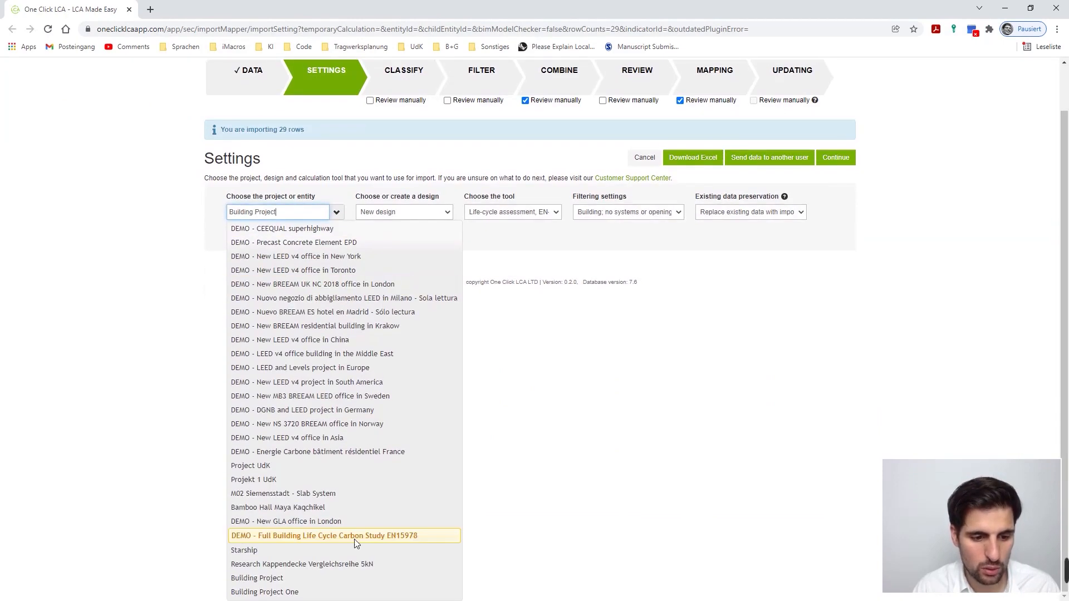
{"action": "mouse_move", "coordinate": [349, 563]}
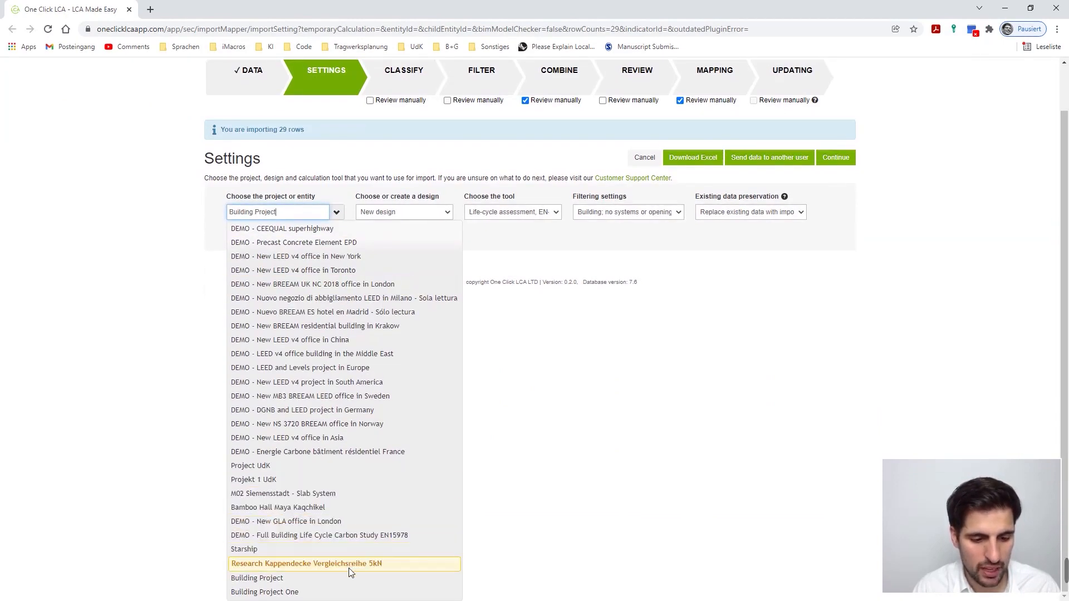
{"action": "left_click", "coordinate": [265, 592]}
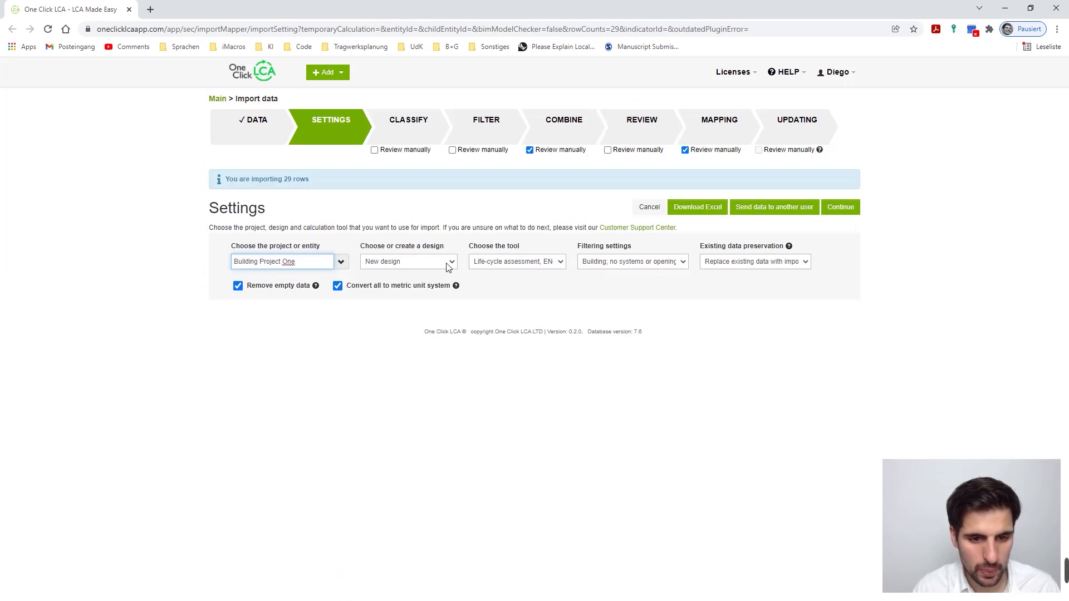
Target Baseline Design with EN-15978 and the building filter (no systems/openings), then continue
{"action": "left_click", "coordinate": [408, 261]}
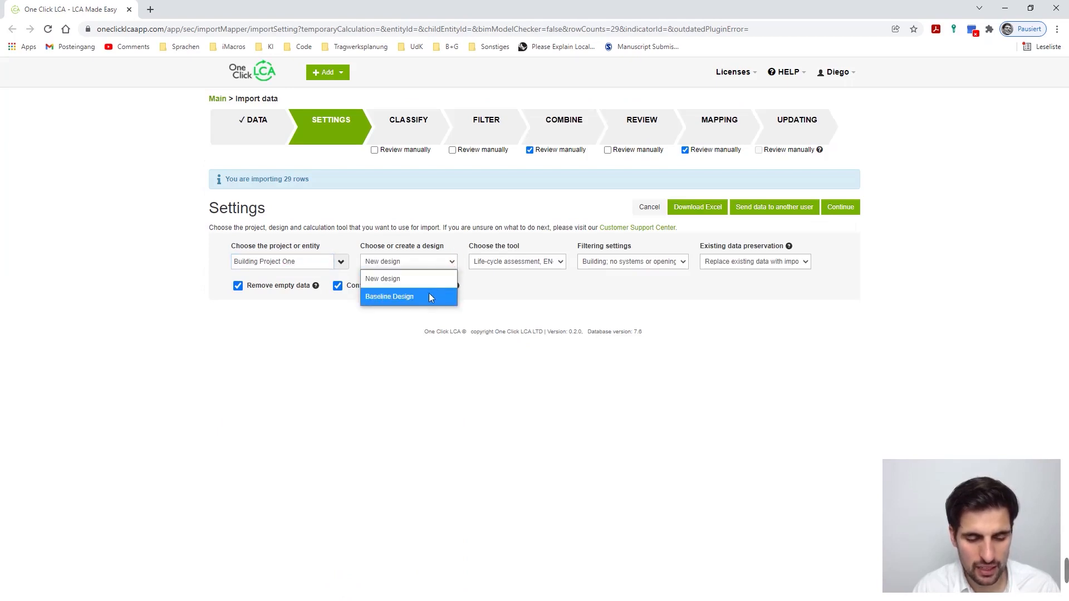
{"action": "mouse_move", "coordinate": [417, 302]}
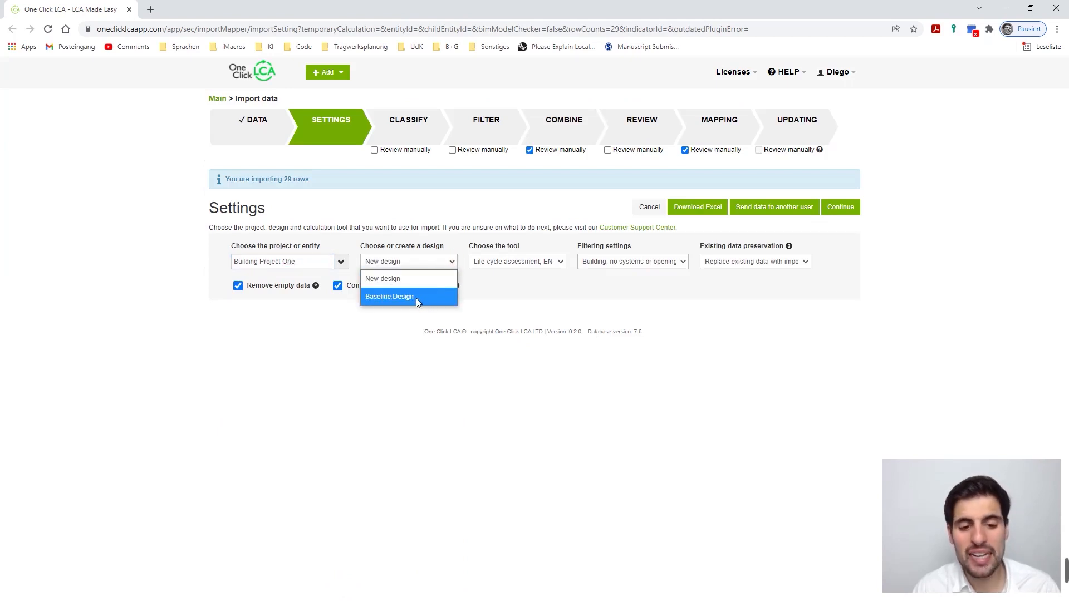
{"action": "left_click", "coordinate": [390, 295]}
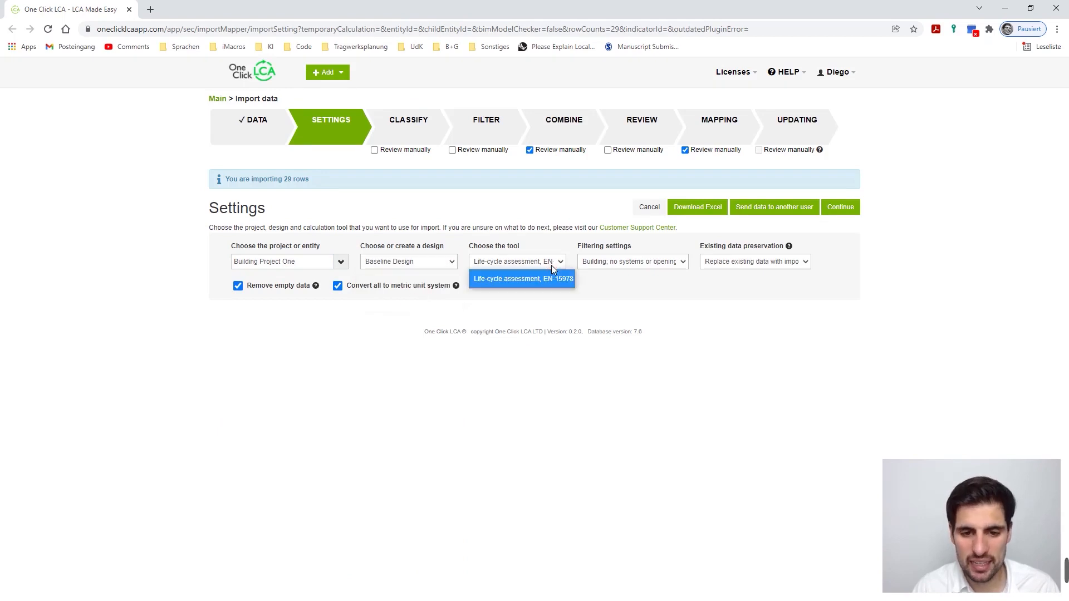
{"action": "left_click", "coordinate": [631, 261]}
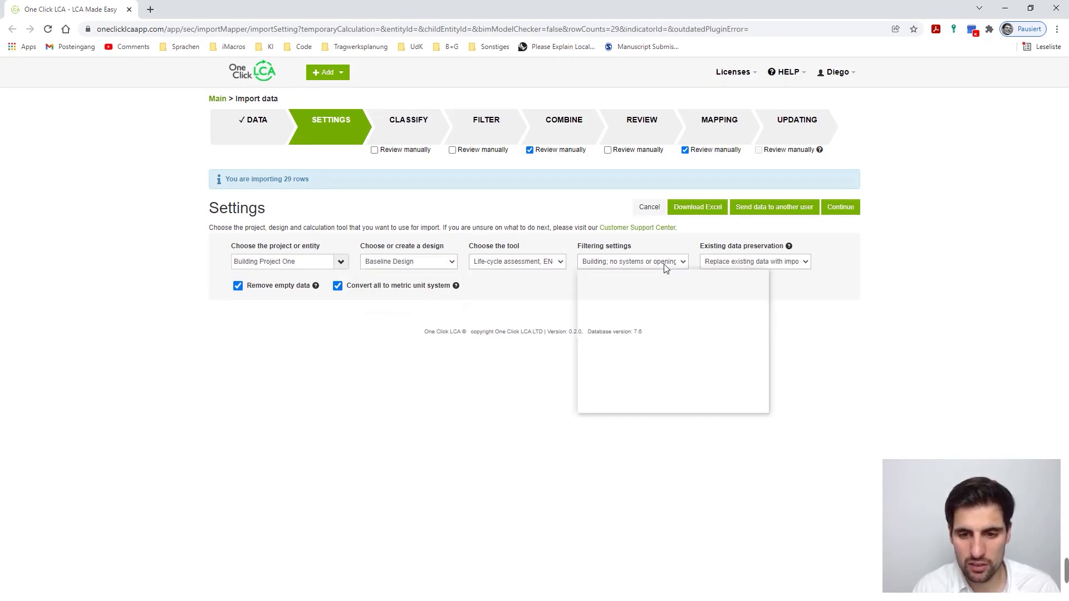
{"action": "left_click", "coordinate": [630, 261]}
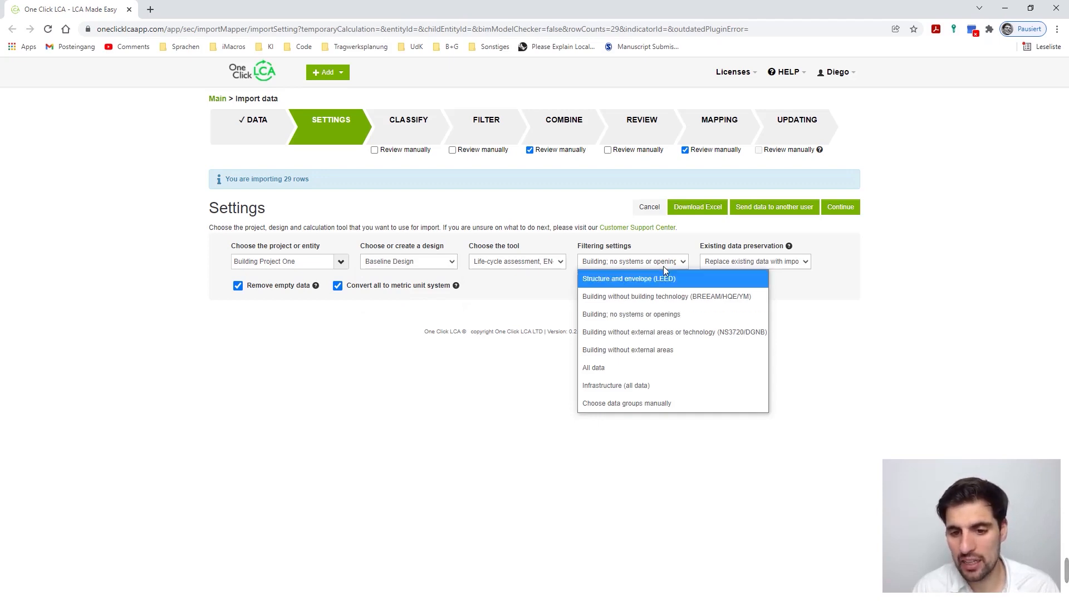
{"action": "mouse_move", "coordinate": [672, 314]}
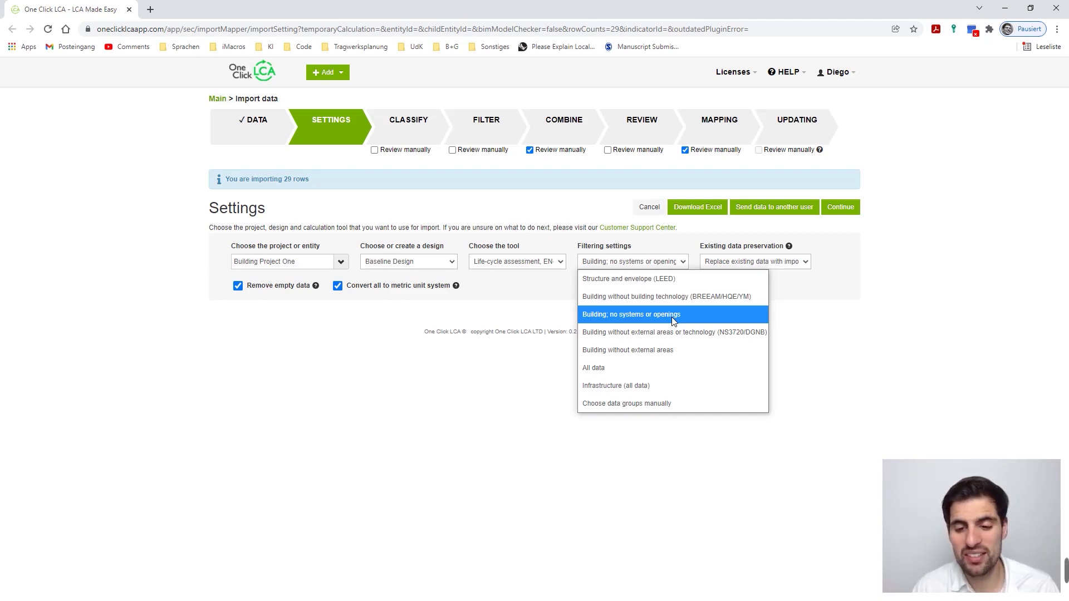
{"action": "mouse_move", "coordinate": [675, 328]}
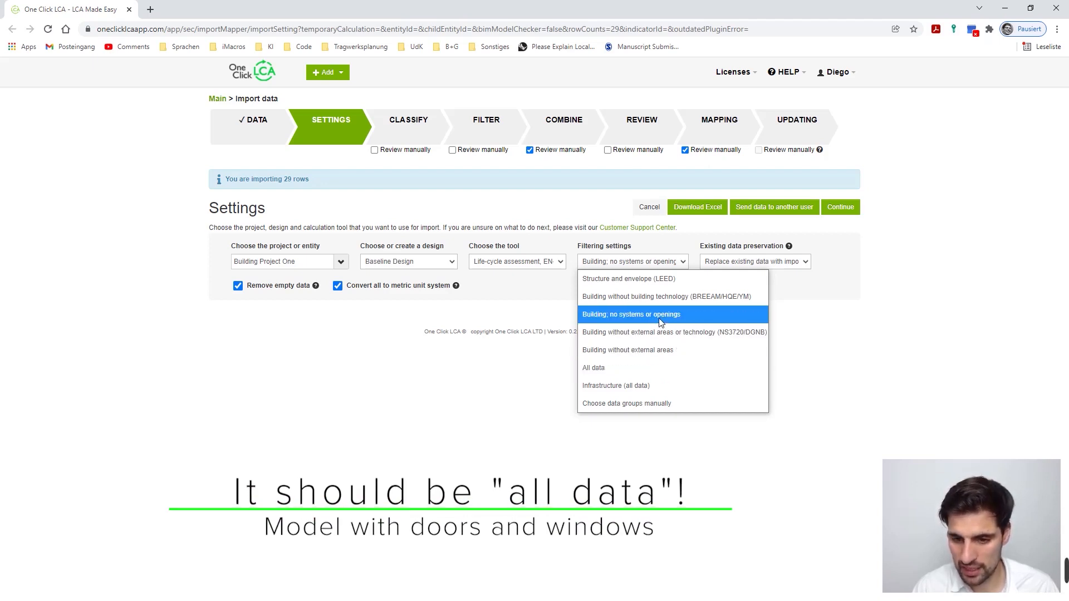
{"action": "left_click", "coordinate": [630, 314]}
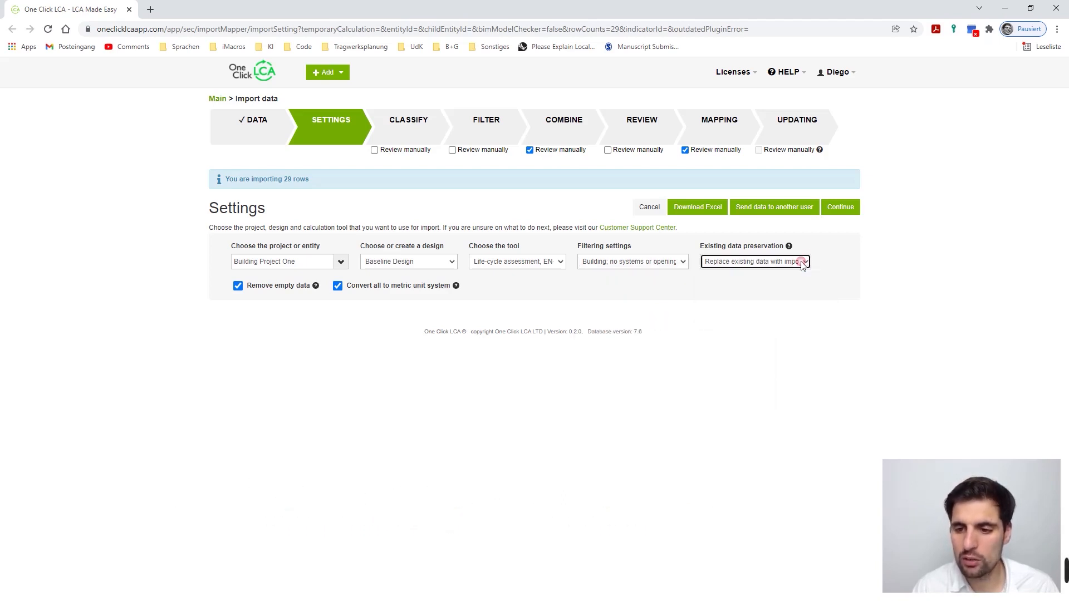
{"action": "left_click", "coordinate": [840, 207]}
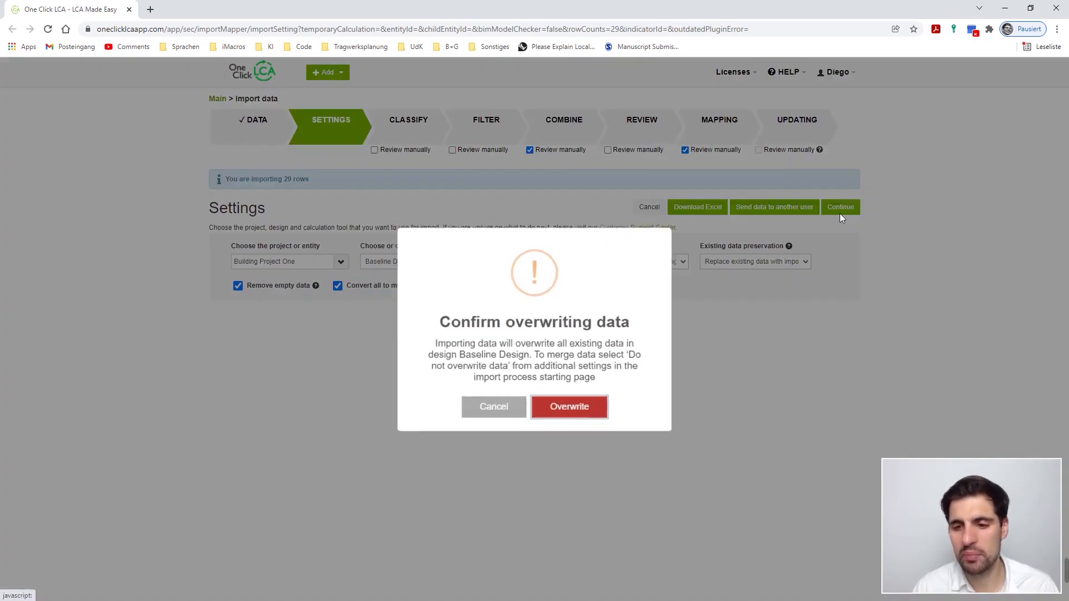
{"action": "left_click", "coordinate": [569, 406]}
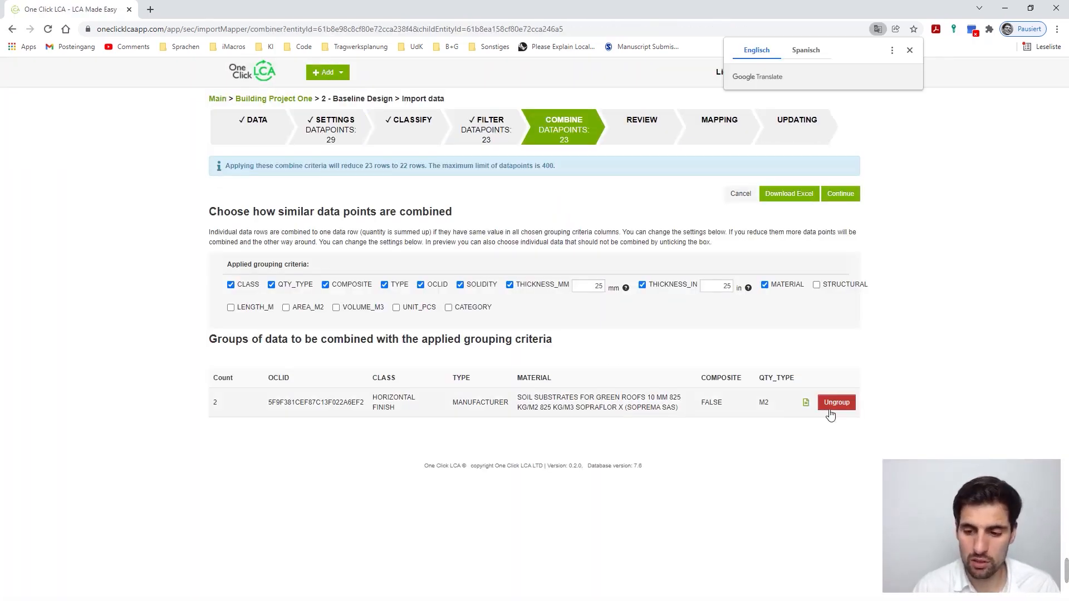
{"action": "left_click", "coordinate": [836, 402]}
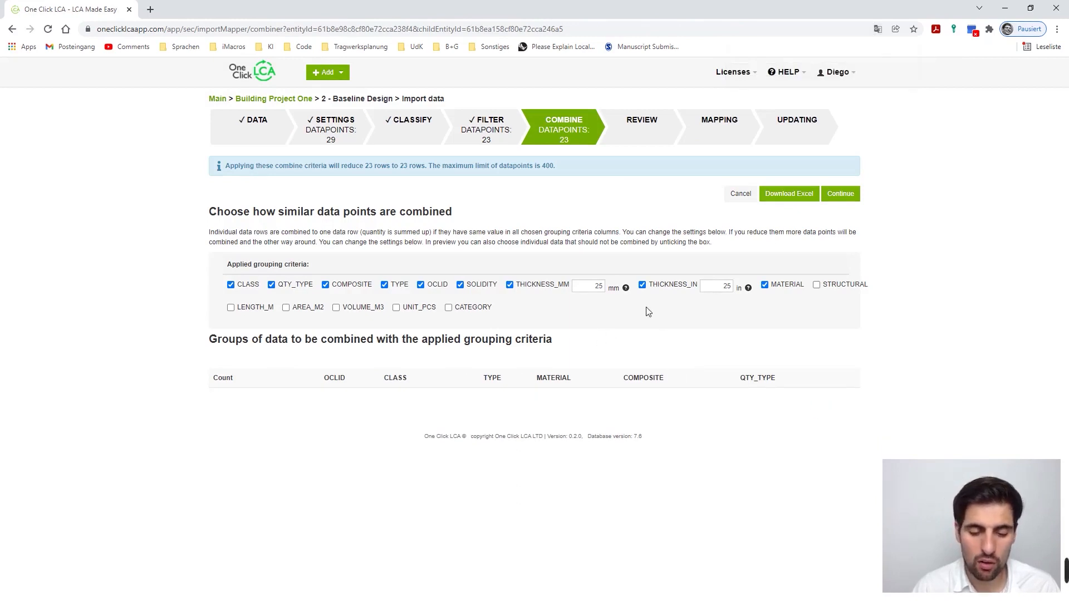
{"action": "mouse_move", "coordinate": [740, 228]}
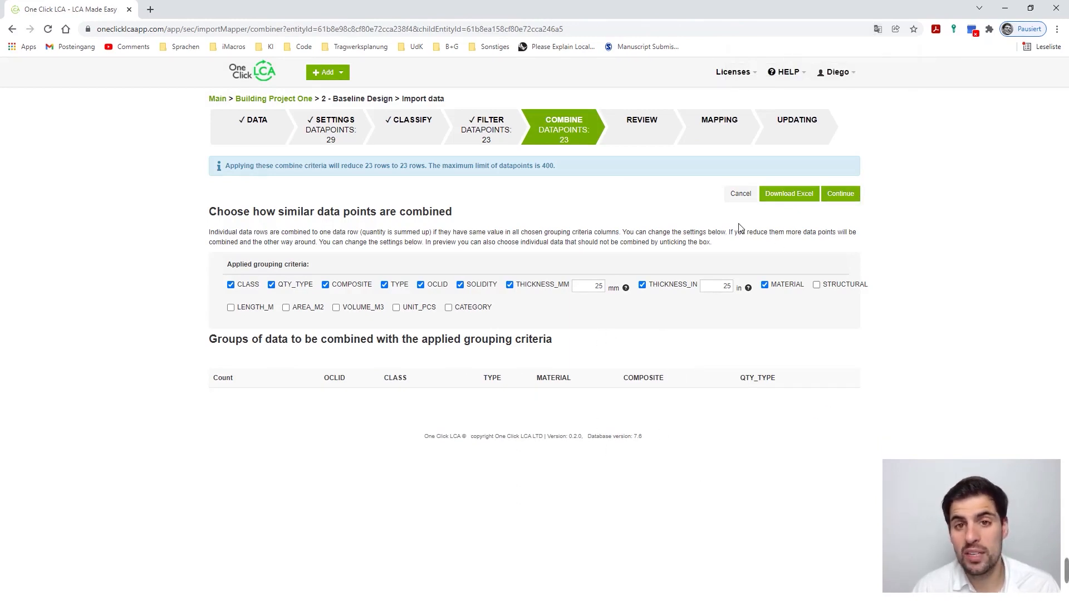
{"action": "mouse_move", "coordinate": [900, 231]}
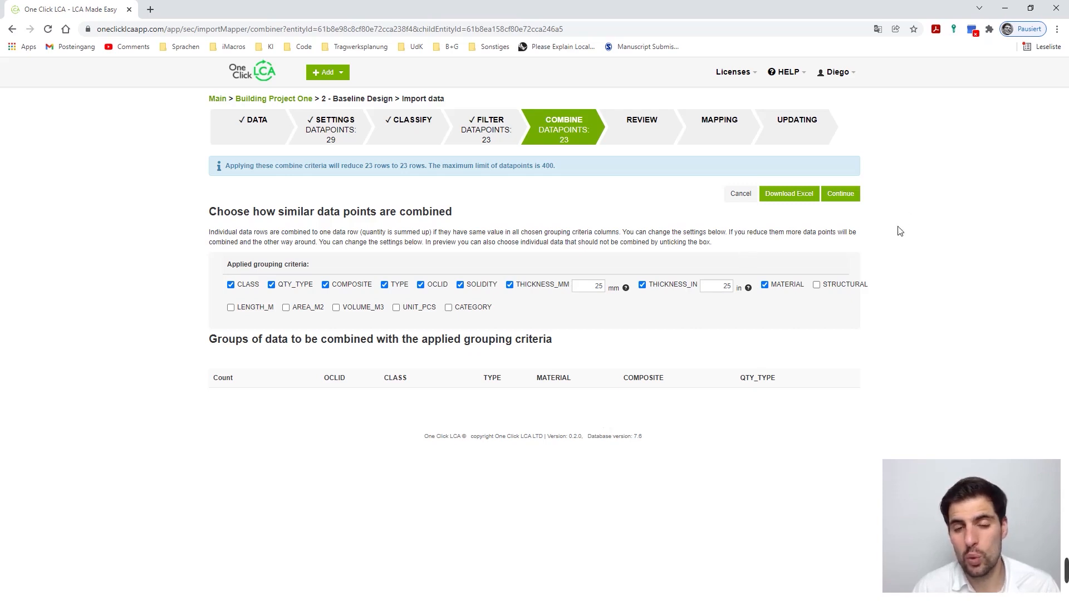
{"action": "mouse_move", "coordinate": [783, 277]}
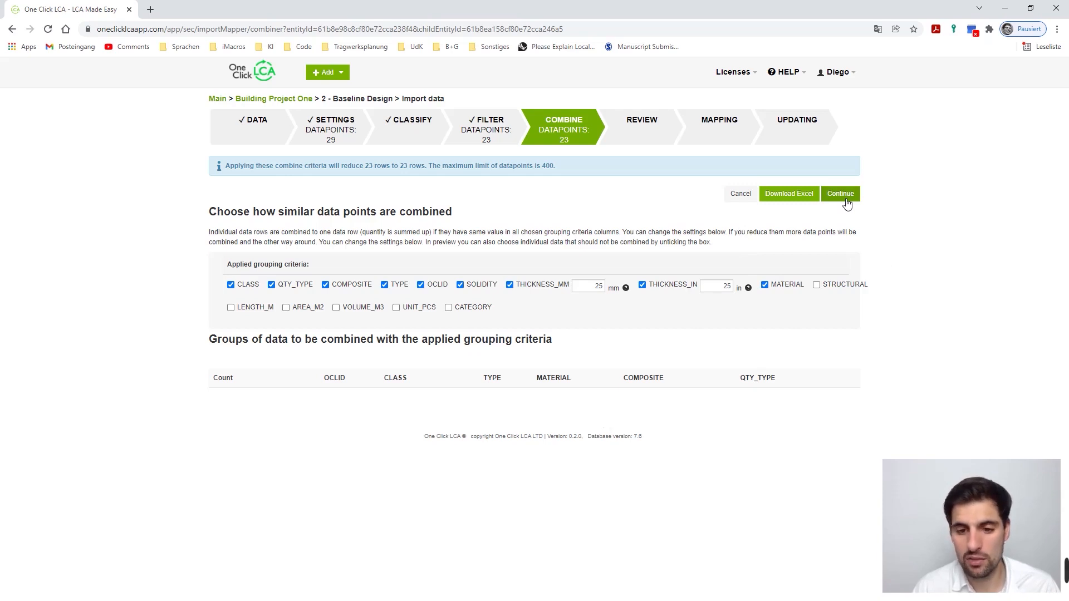
Search 'stone' for the unidentified floor tiles and map them to Artificial stone slab (epoxy-resin bound)
{"action": "left_click", "coordinate": [840, 194]}
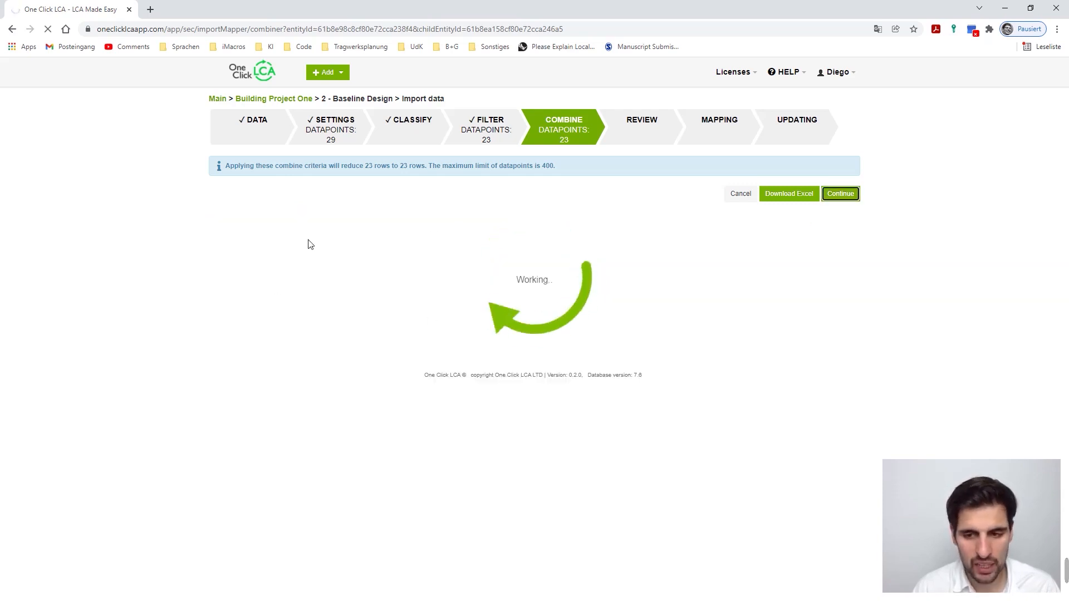
{"action": "left_click", "coordinate": [841, 194]}
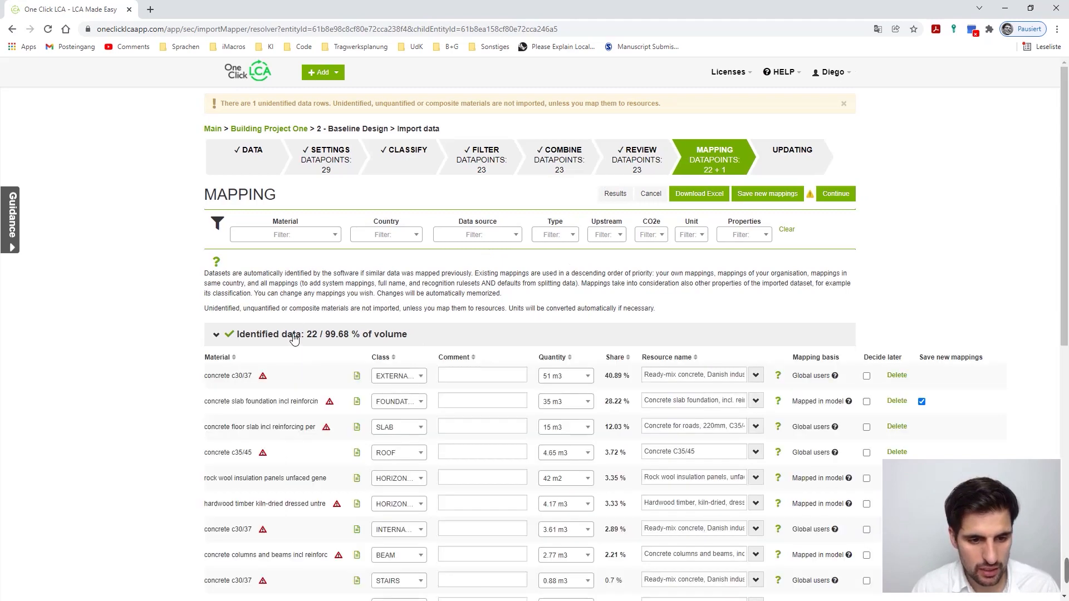
{"action": "mouse_move", "coordinate": [344, 347]}
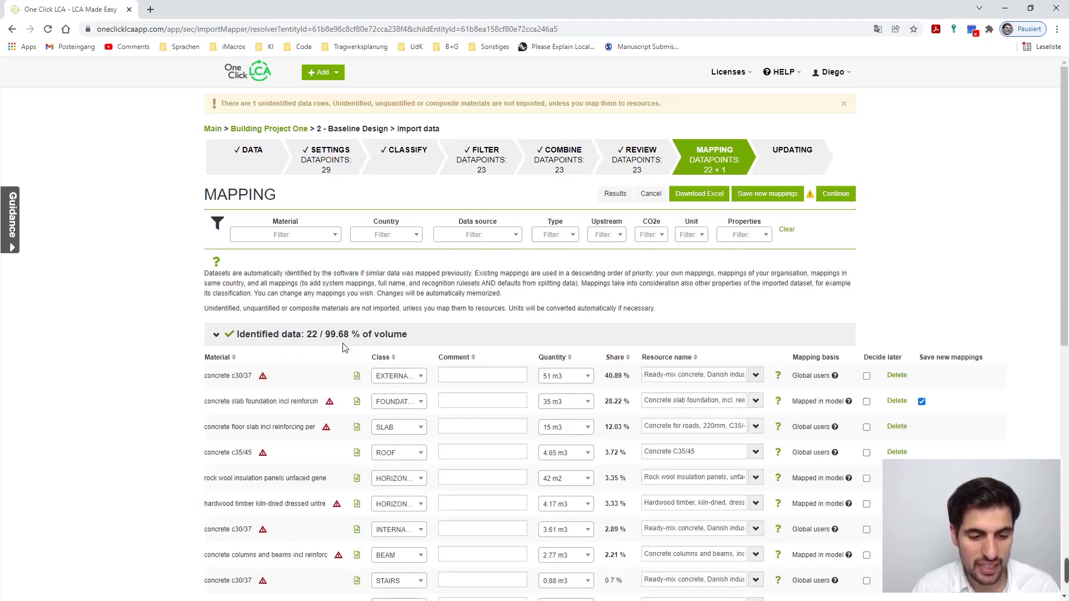
{"action": "scroll", "scroll_direction": "down", "scroll_amount": 3}
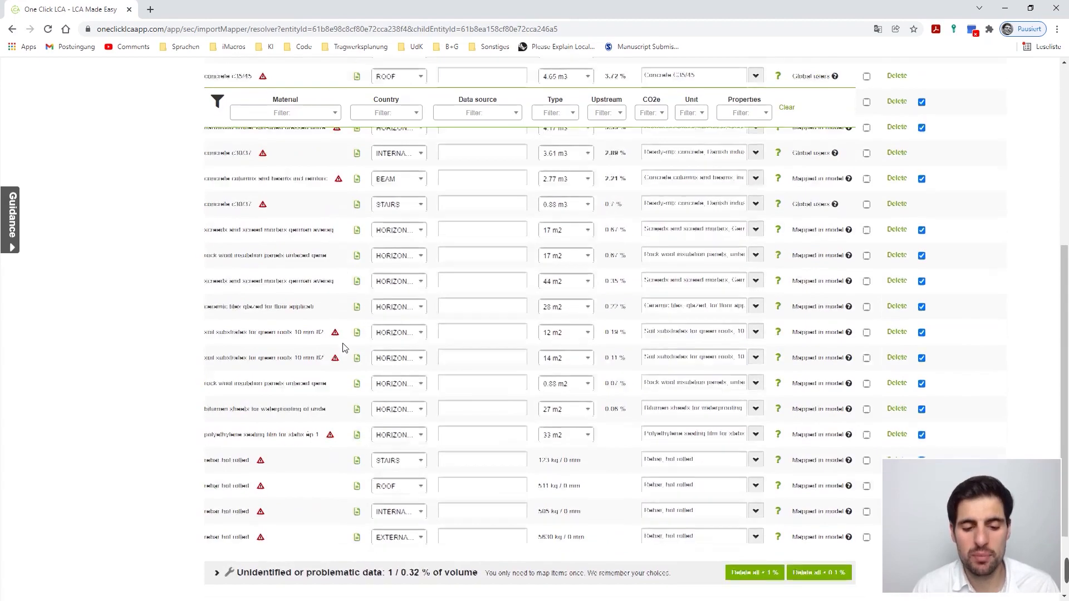
{"action": "scroll", "scroll_direction": "down", "scroll_amount": 3}
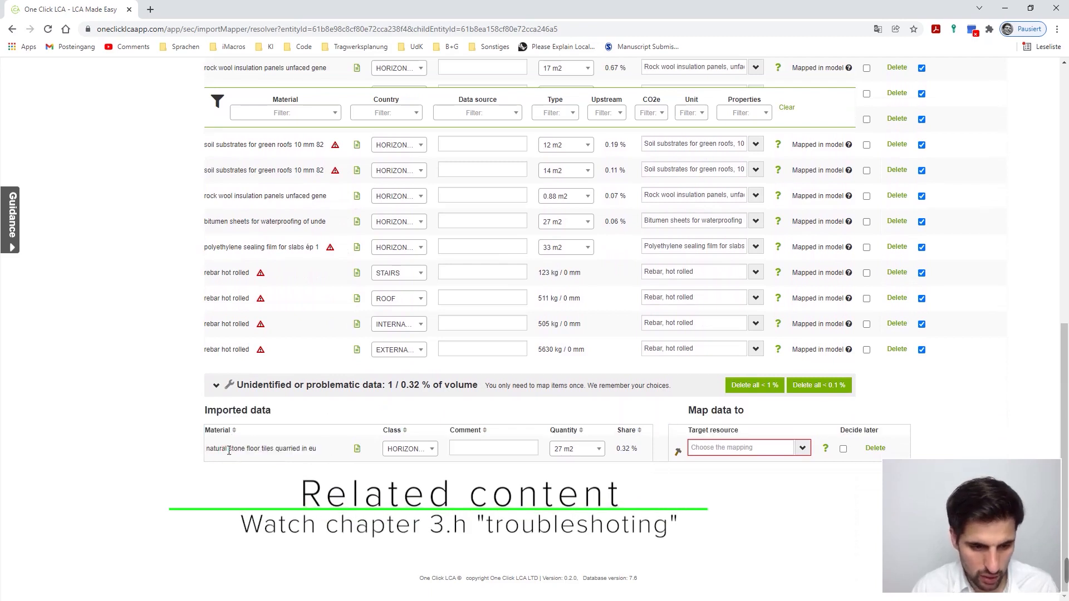
{"action": "type", "text": "stone"}
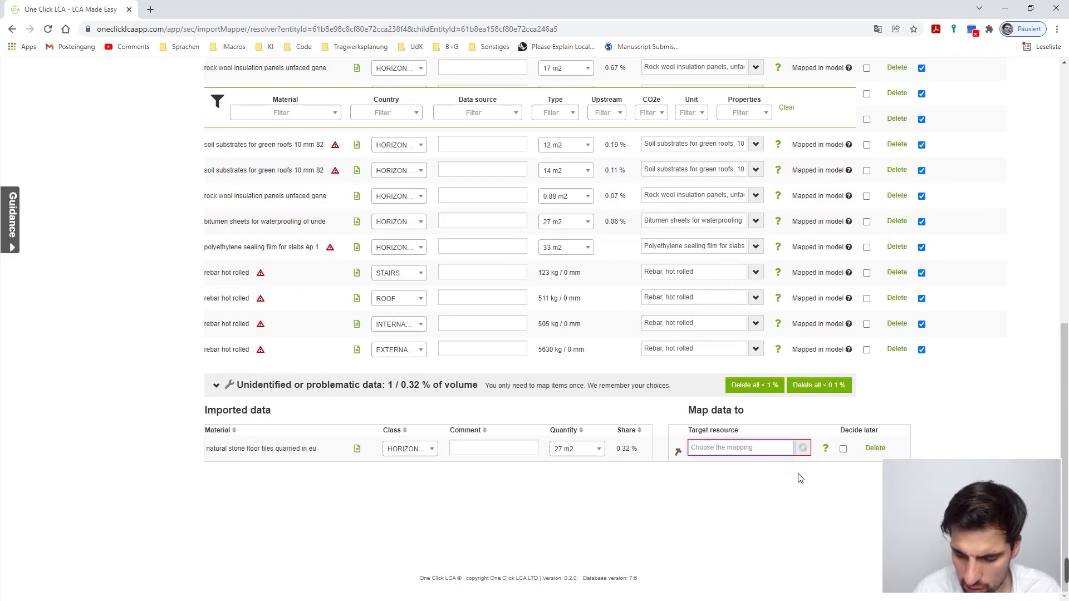
{"action": "left_click", "coordinate": [744, 448]}
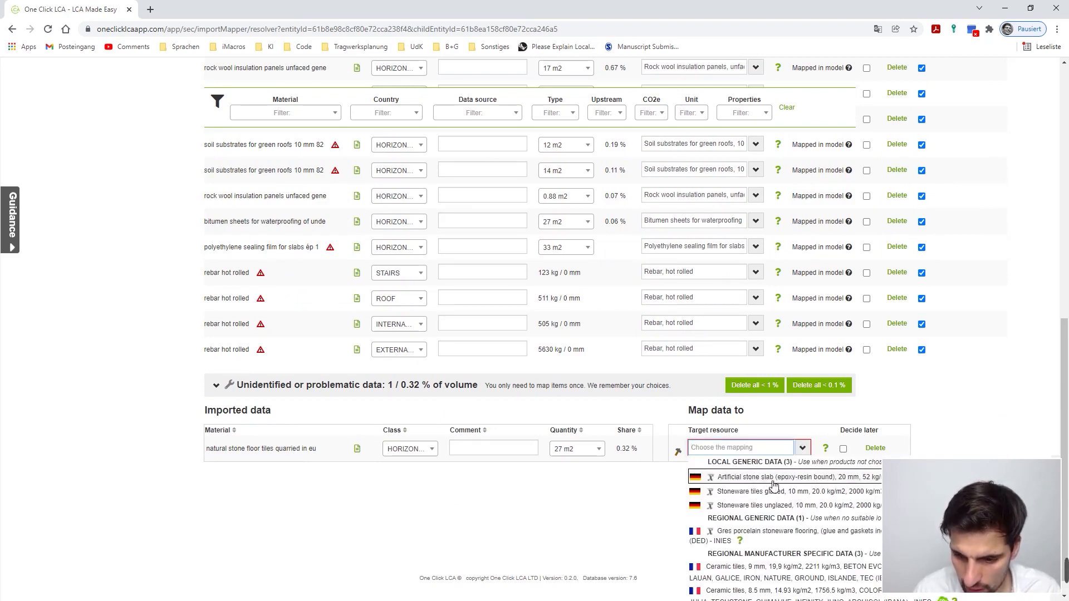
{"action": "left_click", "coordinate": [774, 477]}
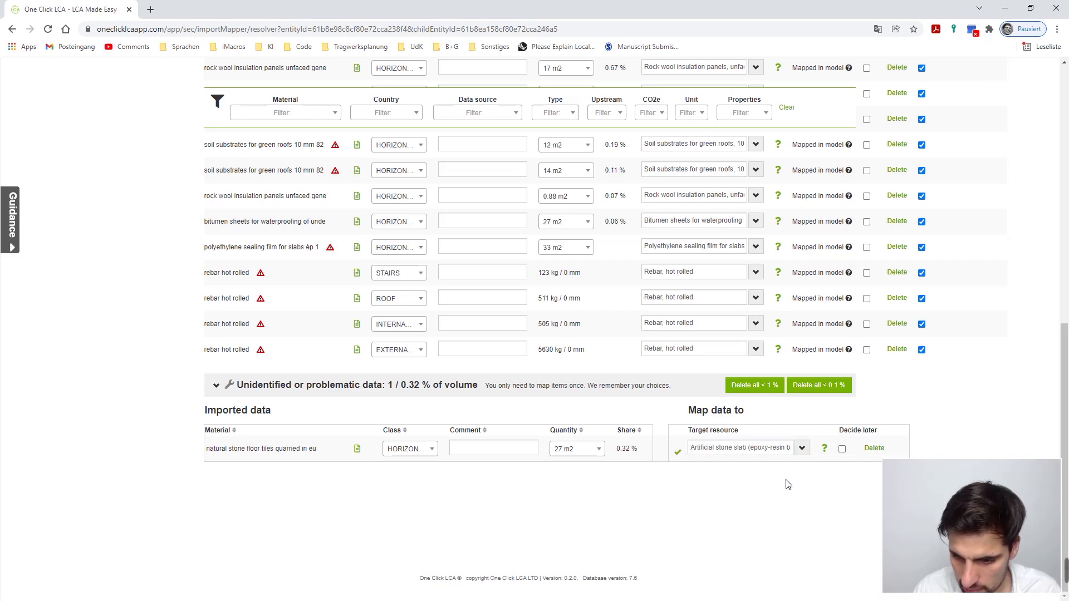
{"action": "mouse_move", "coordinate": [929, 427]}
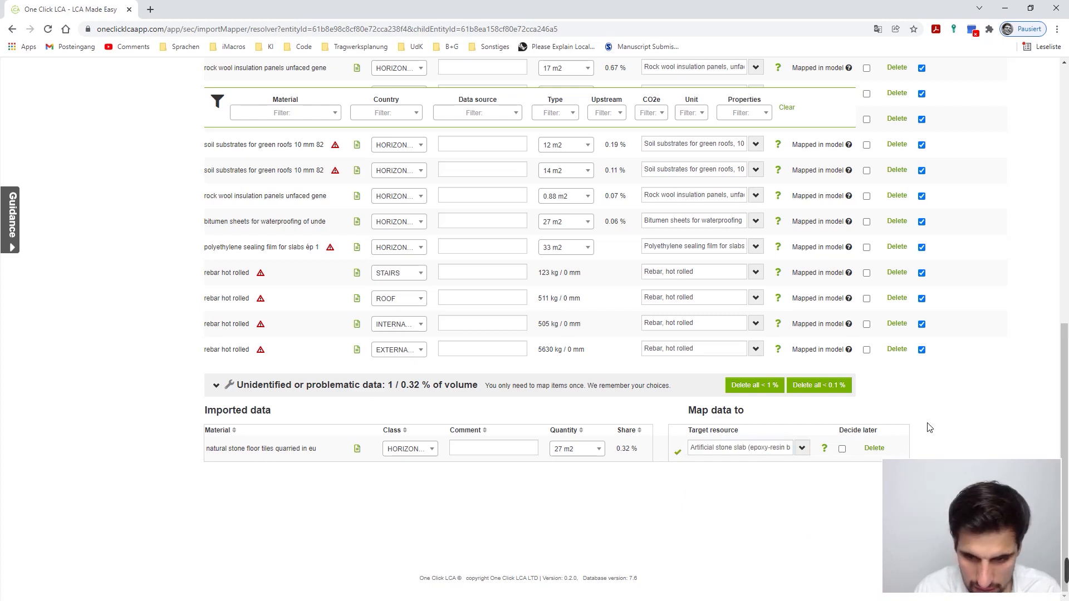
{"action": "scroll", "scroll_direction": "up", "scroll_amount": 3}
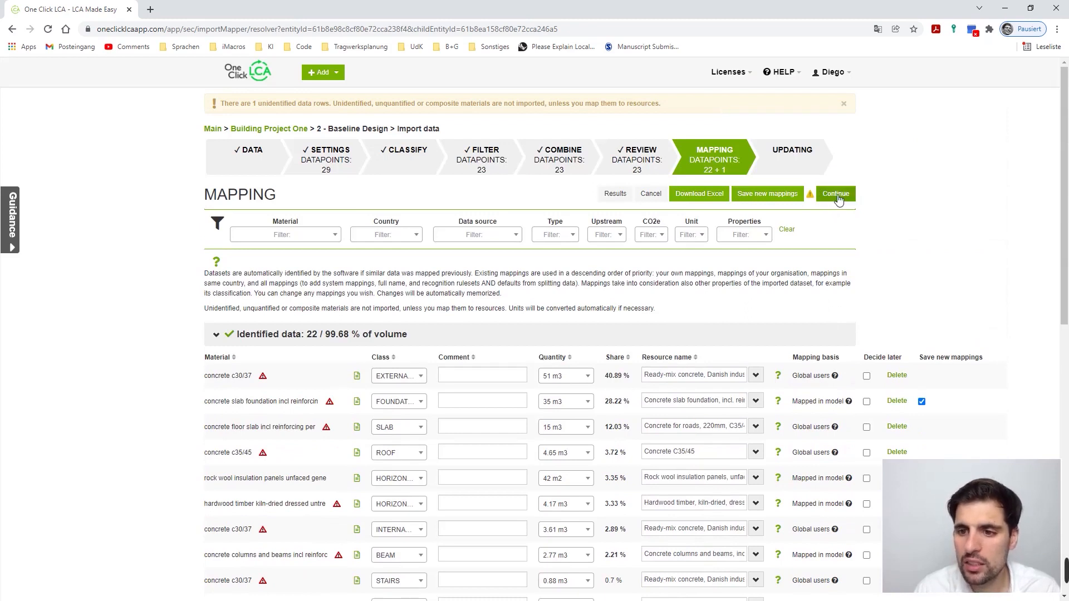
Complete the import, review the 66 t CO2e results, and open Construction Materials
{"action": "left_click", "coordinate": [835, 194]}
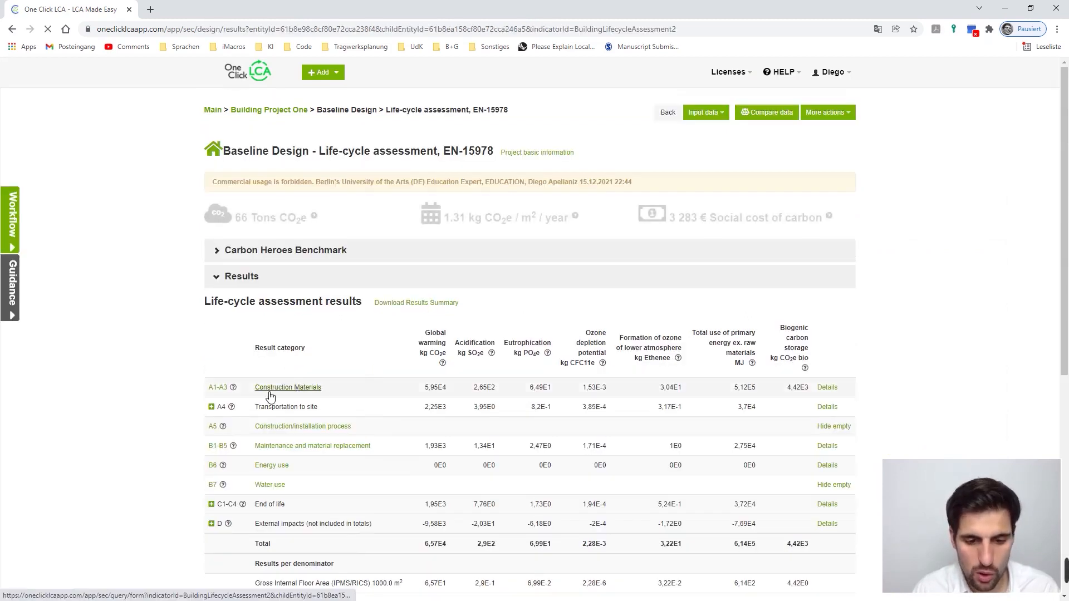
{"action": "scroll", "scroll_direction": "down", "scroll_amount": 3}
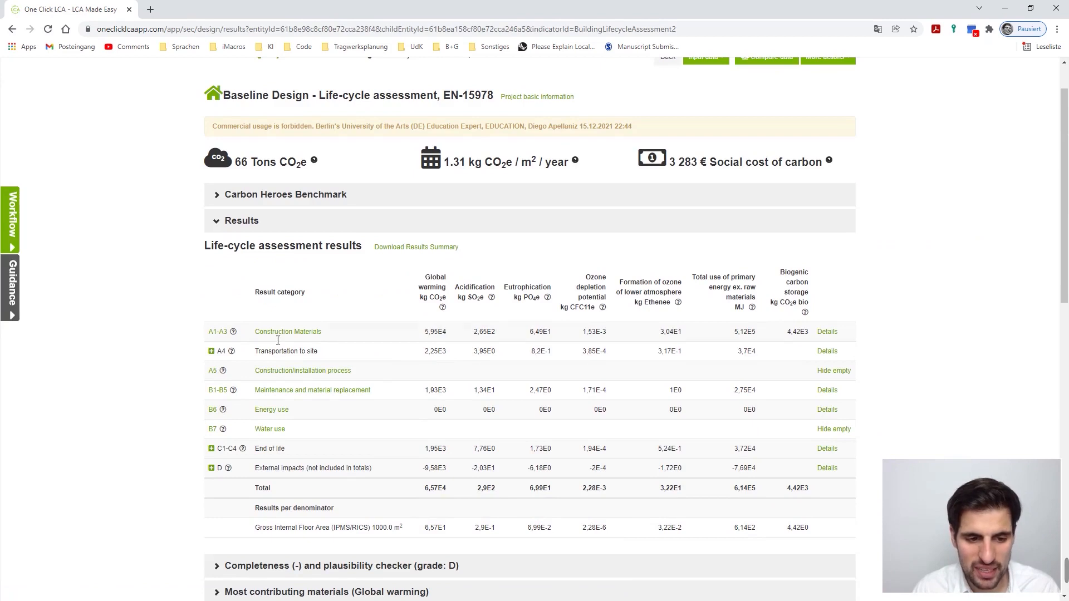
{"action": "mouse_move", "coordinate": [462, 339]}
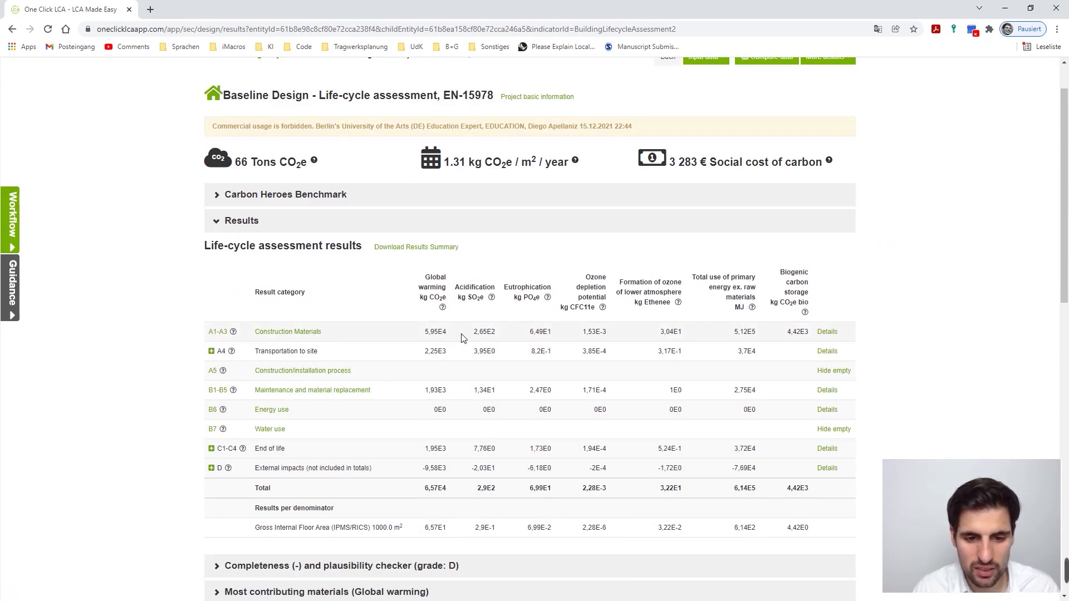
{"action": "mouse_move", "coordinate": [287, 332]}
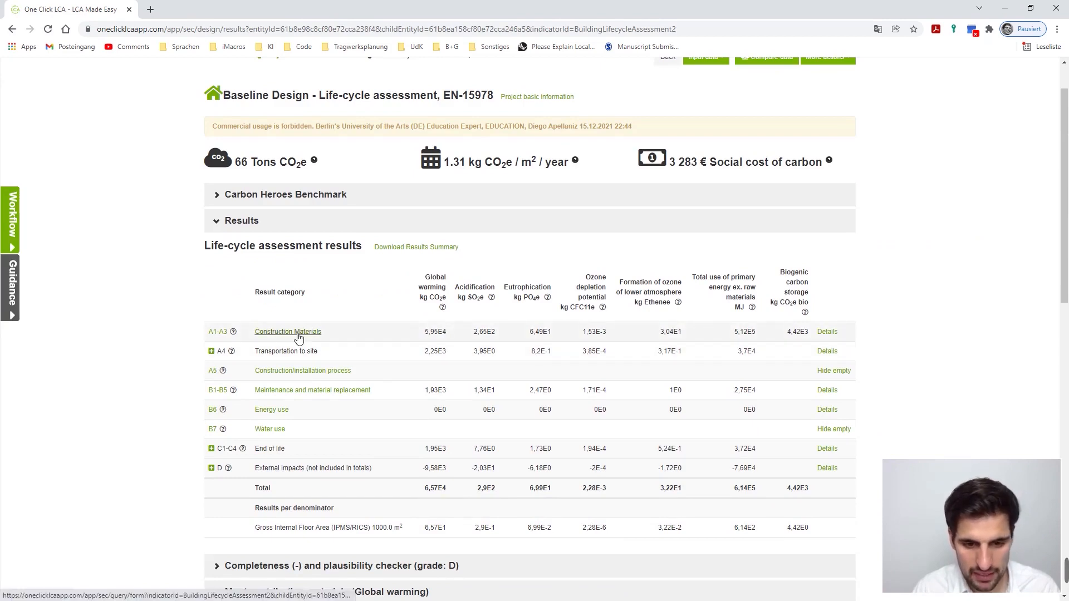
{"action": "left_click", "coordinate": [287, 332]}
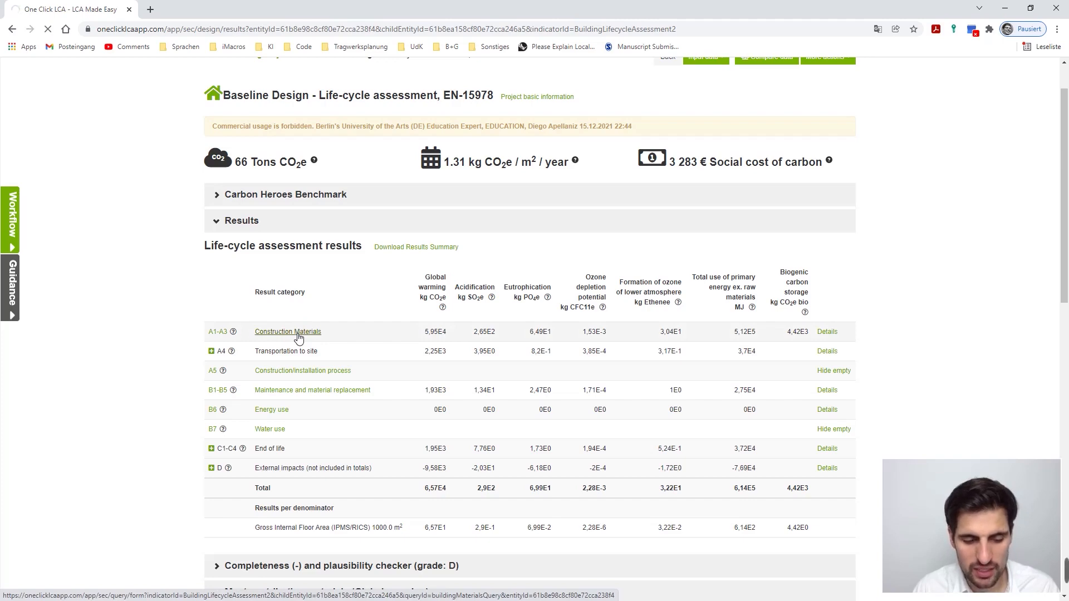
Browse the building materials list through horizontal structures (22 t CO2e, 33%) and other materials
{"action": "left_click", "coordinate": [287, 331]}
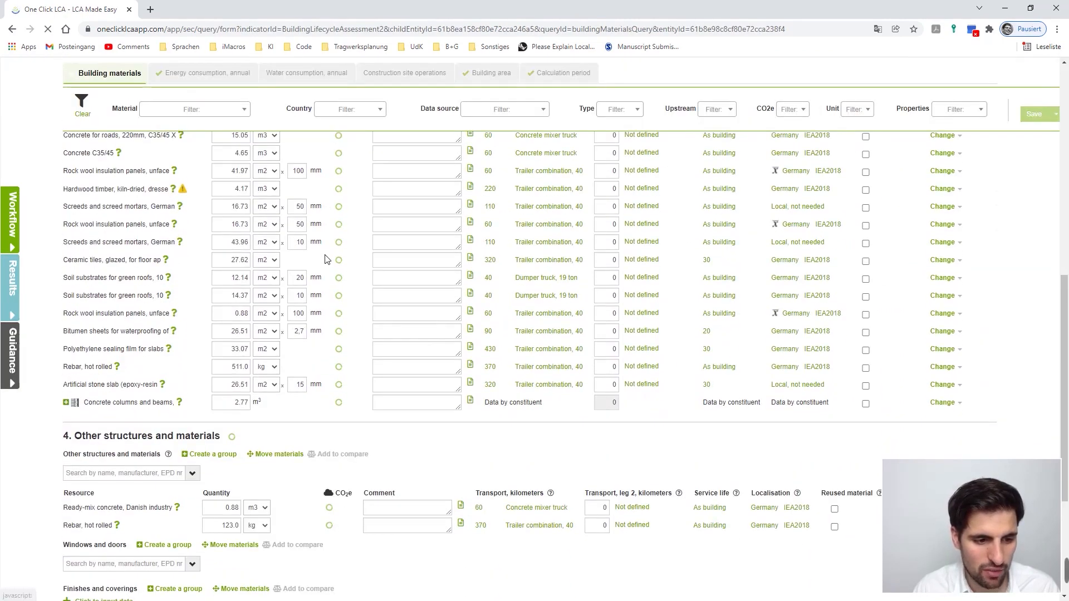
{"action": "scroll", "scroll_direction": "down", "scroll_amount": 3}
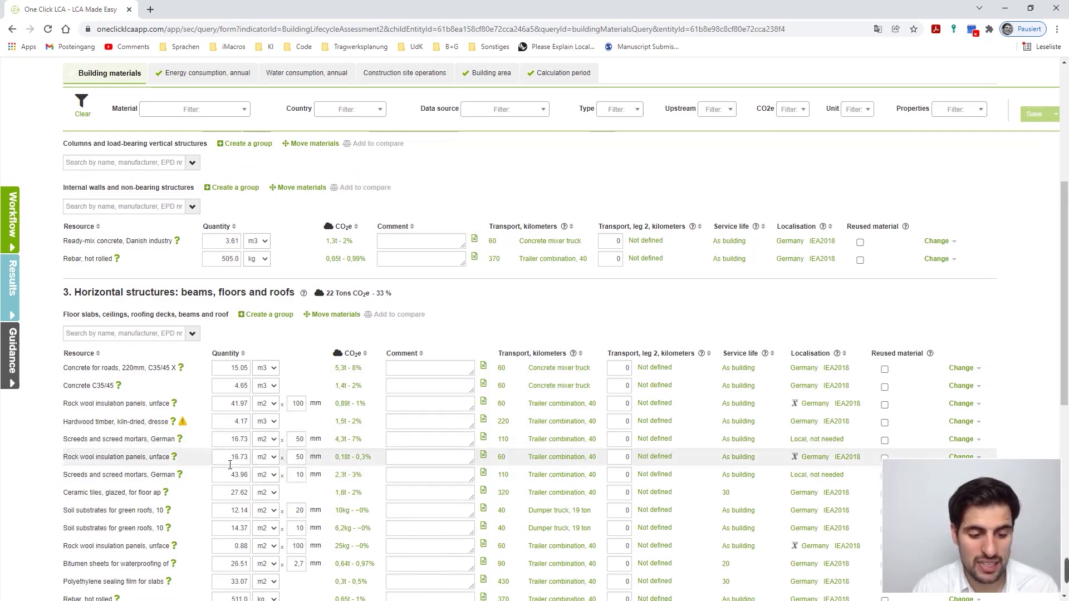
{"action": "scroll", "scroll_direction": "down", "scroll_amount": 3}
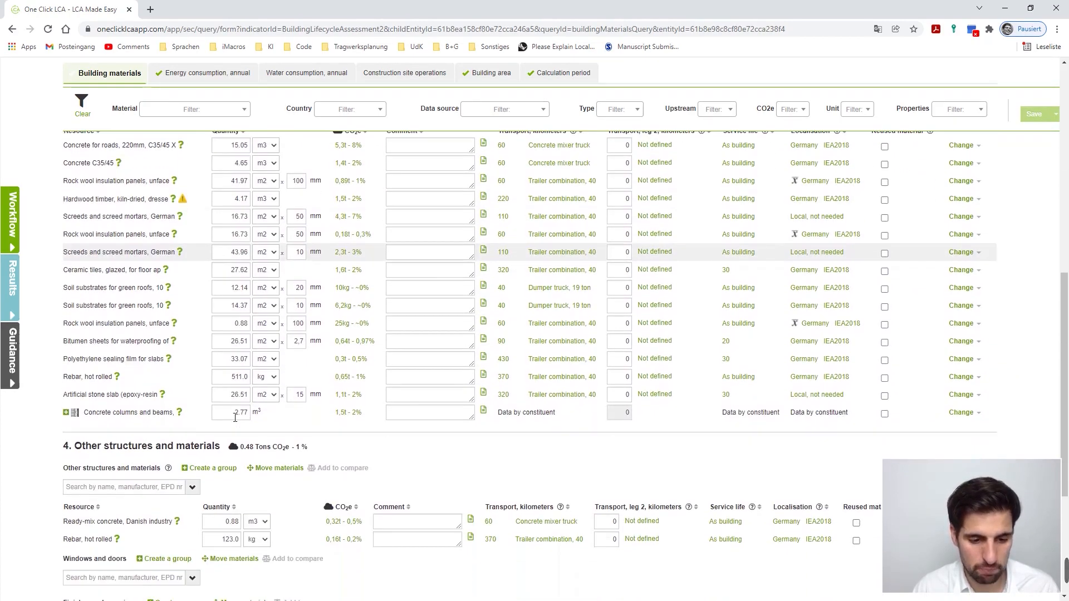
{"action": "scroll", "scroll_direction": "up", "scroll_amount": 3}
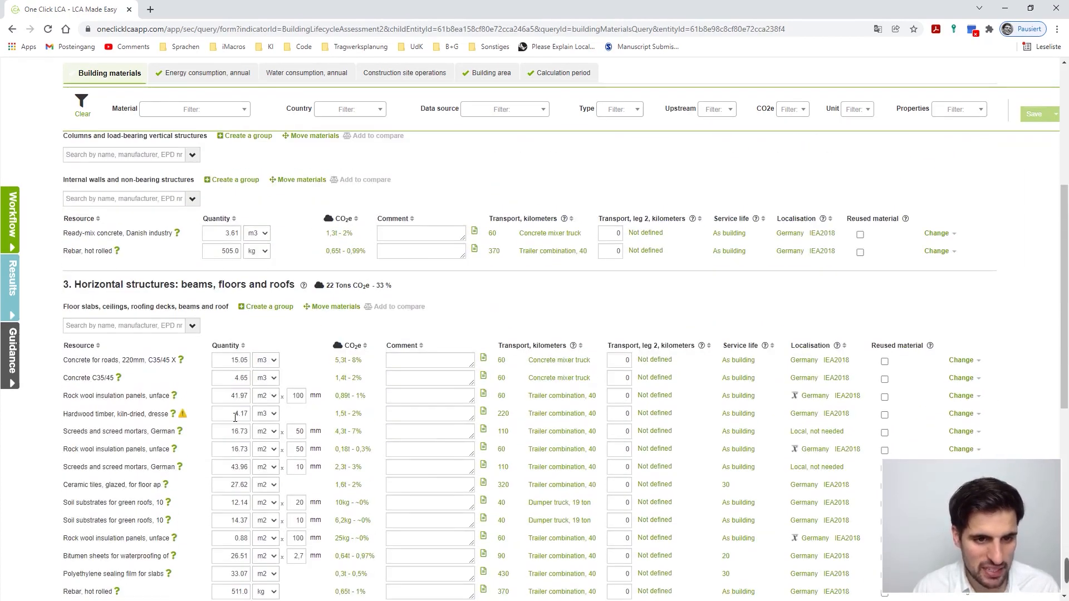